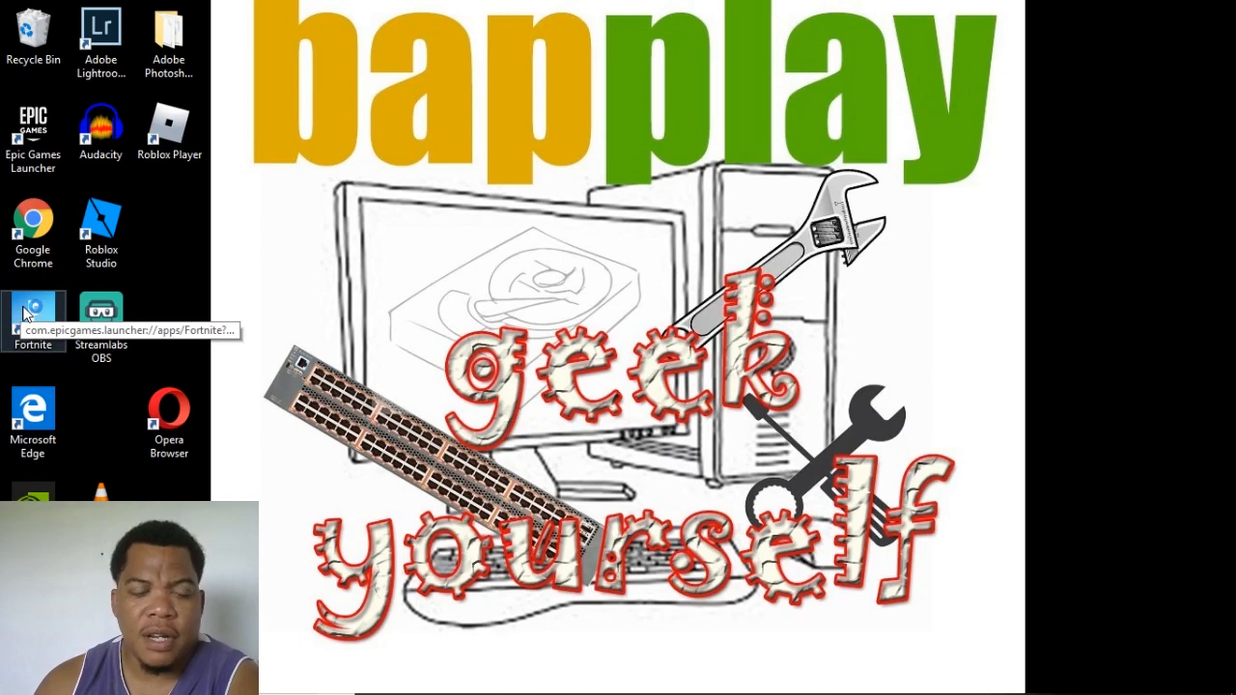
Launch Fortnite from its desktop shortcut and dismiss the 'Failed to open descriptor file' error.
click(33, 313)
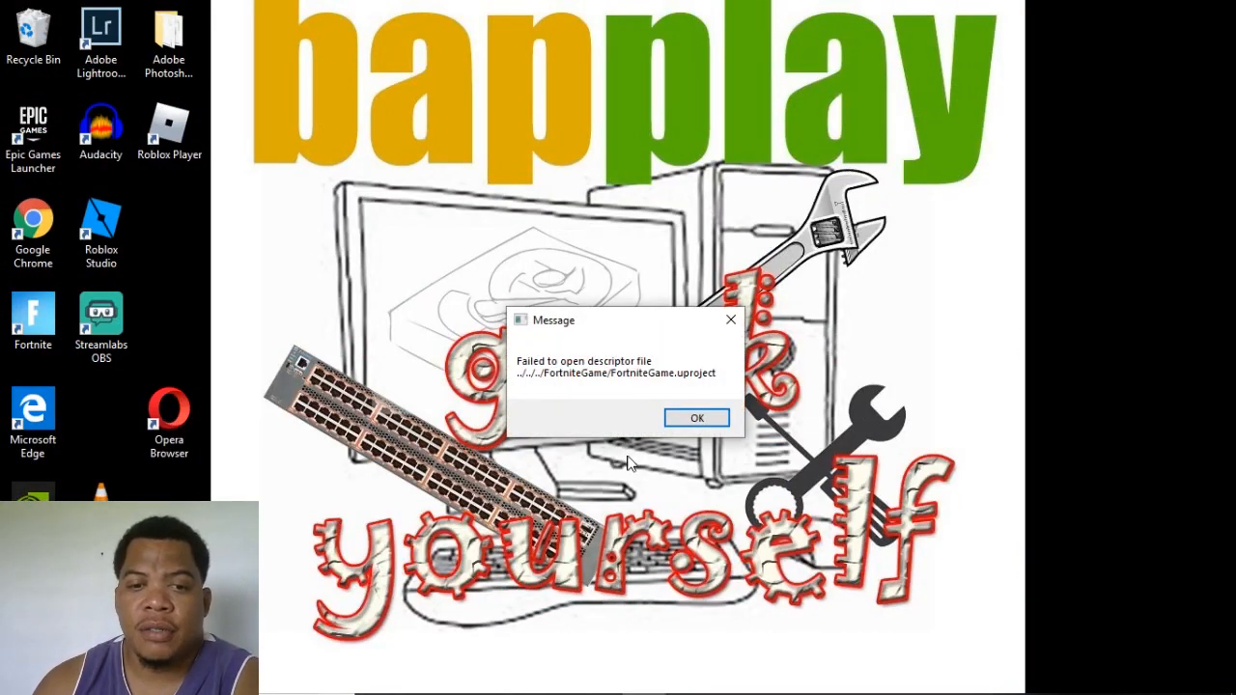
mouse_move(662, 370)
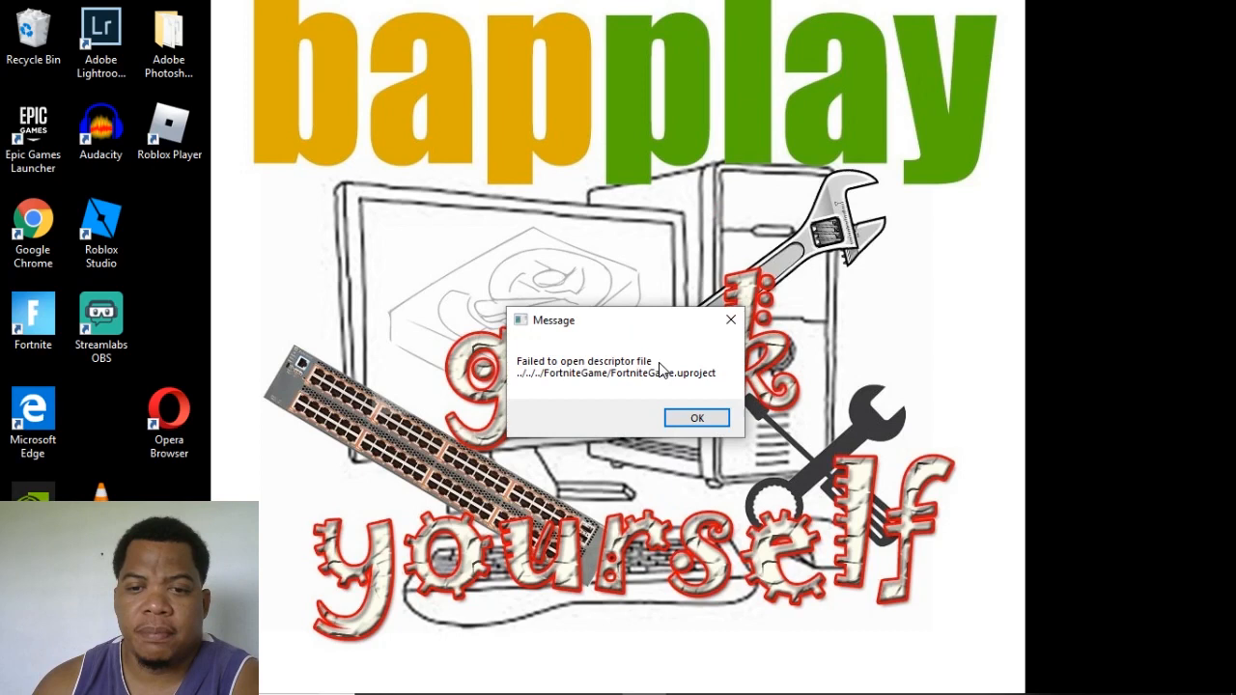
mouse_move(549, 377)
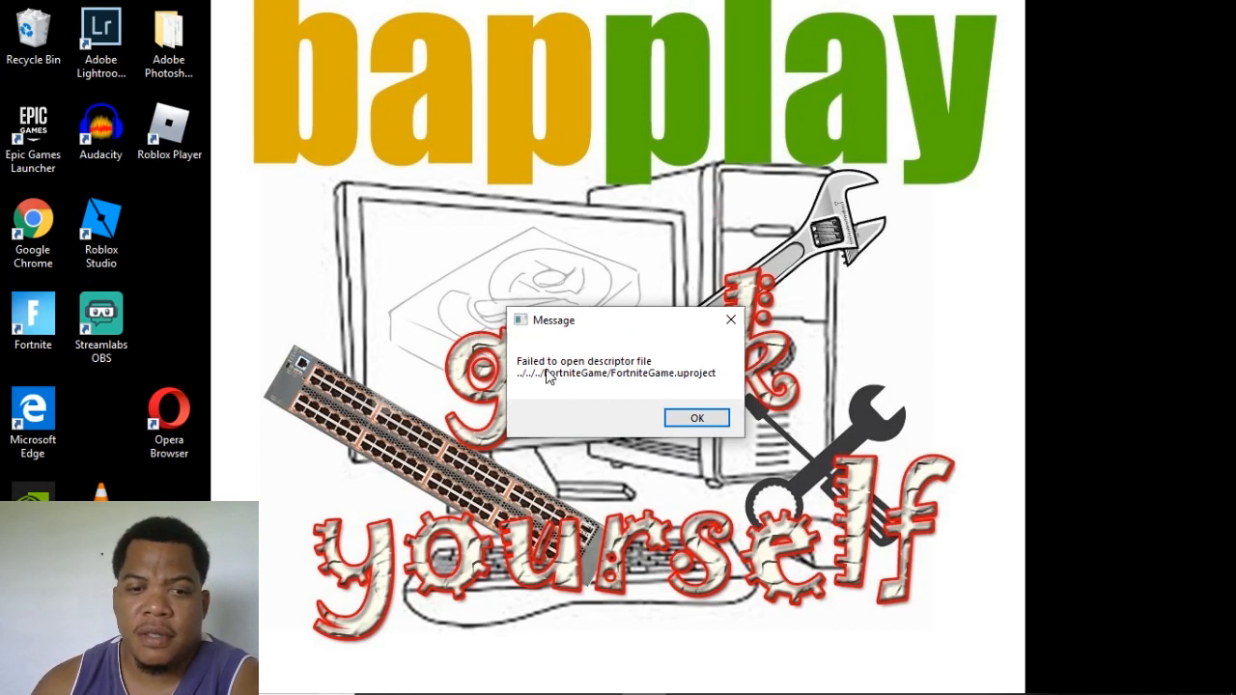
mouse_move(639, 379)
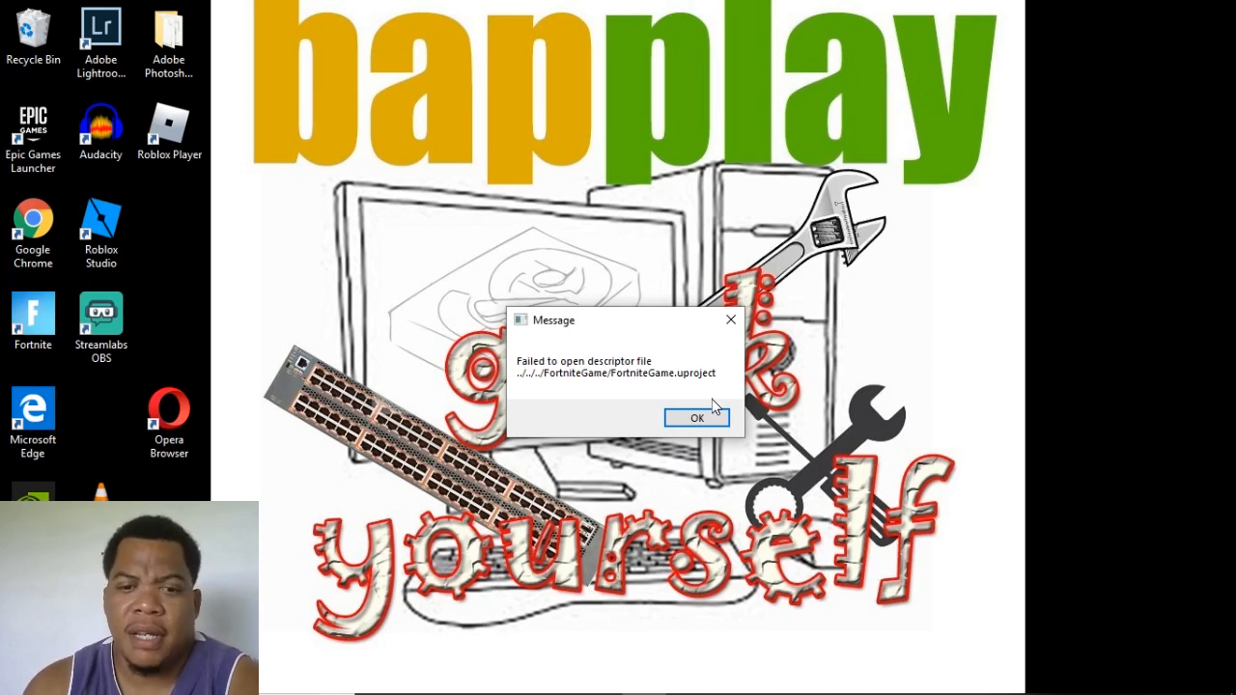
mouse_move(720, 388)
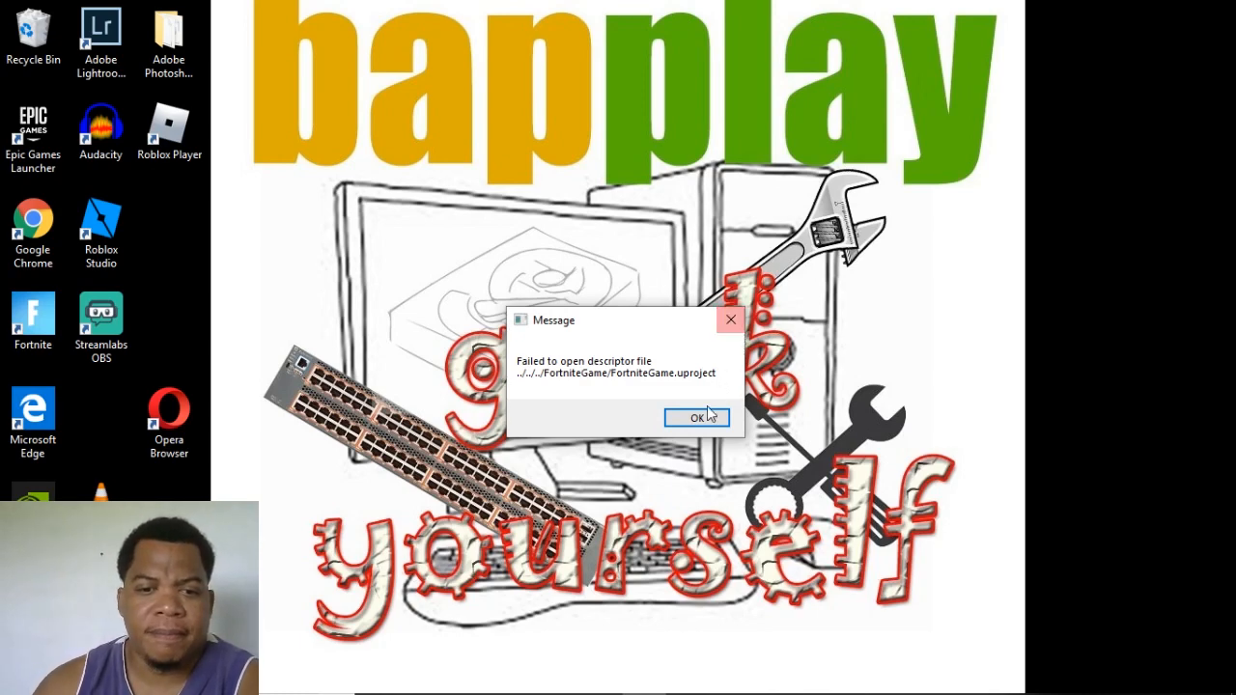
click(696, 417)
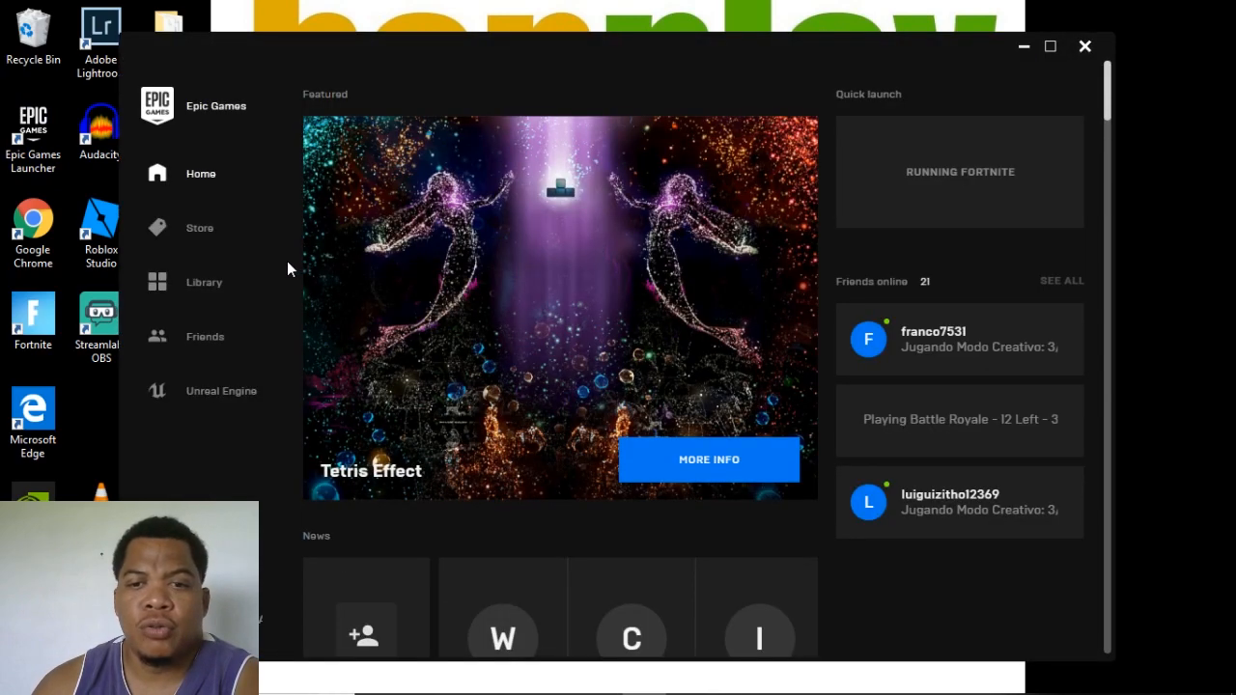
mouse_move(212, 290)
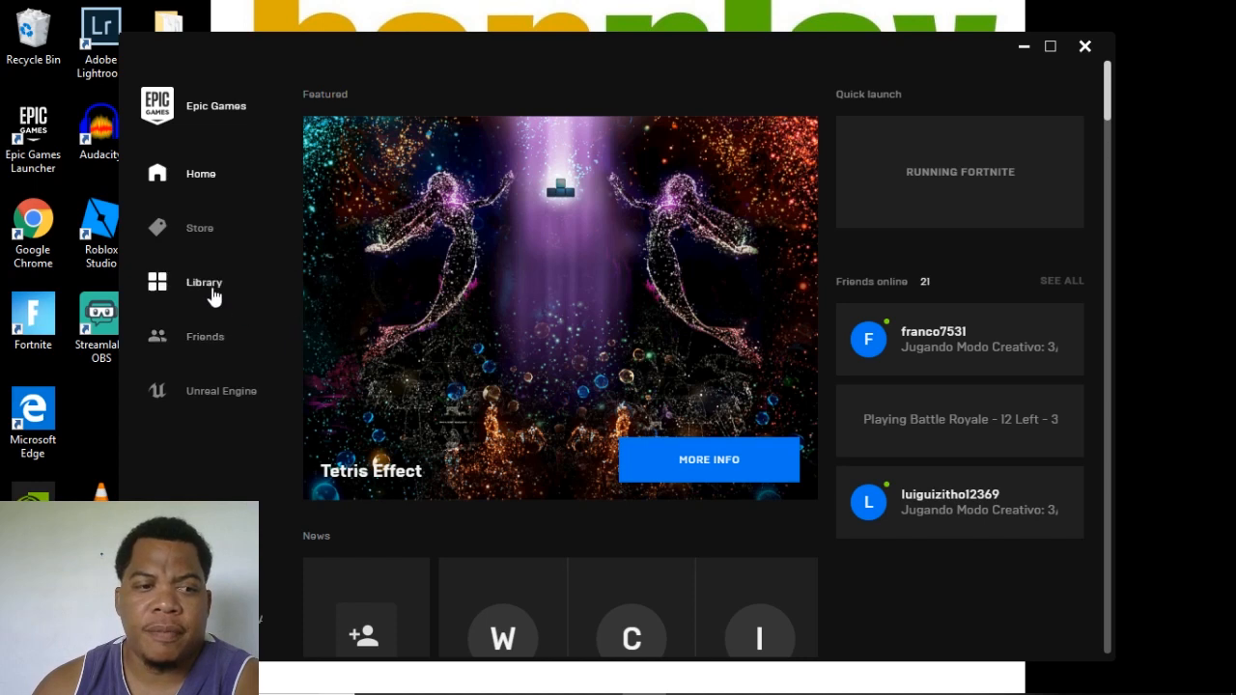
Go to the launcher's Library to see Fortnite marked as running.
click(204, 282)
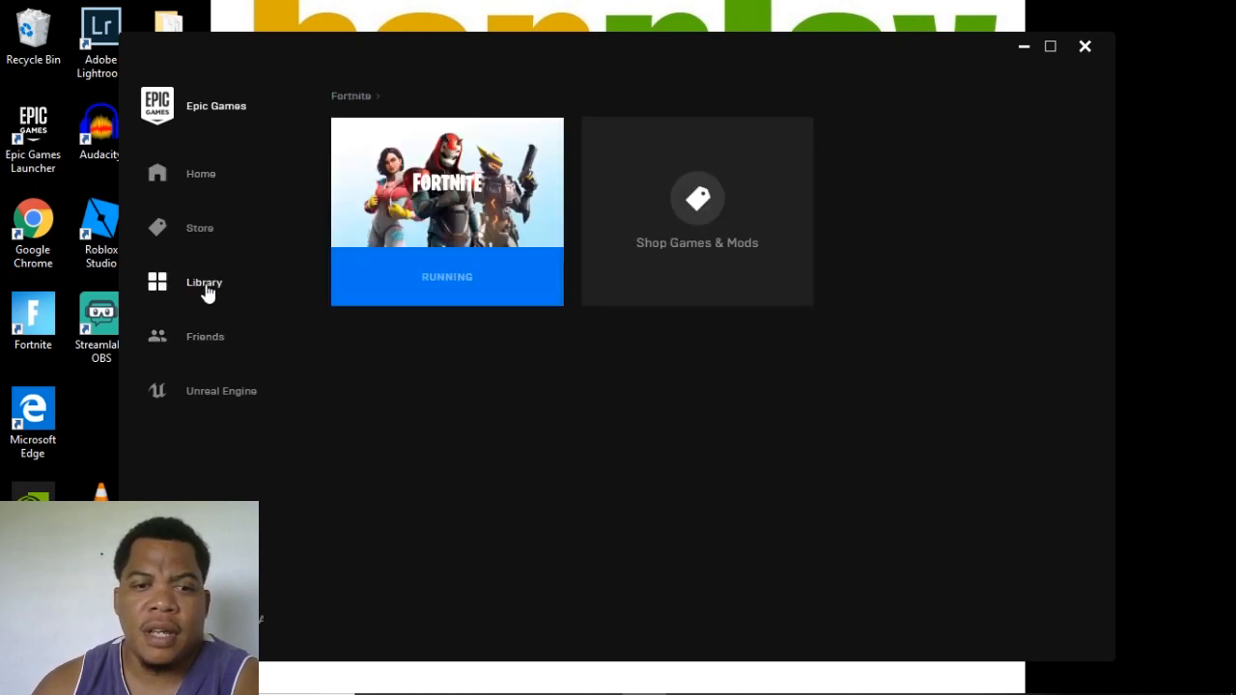
mouse_move(486, 203)
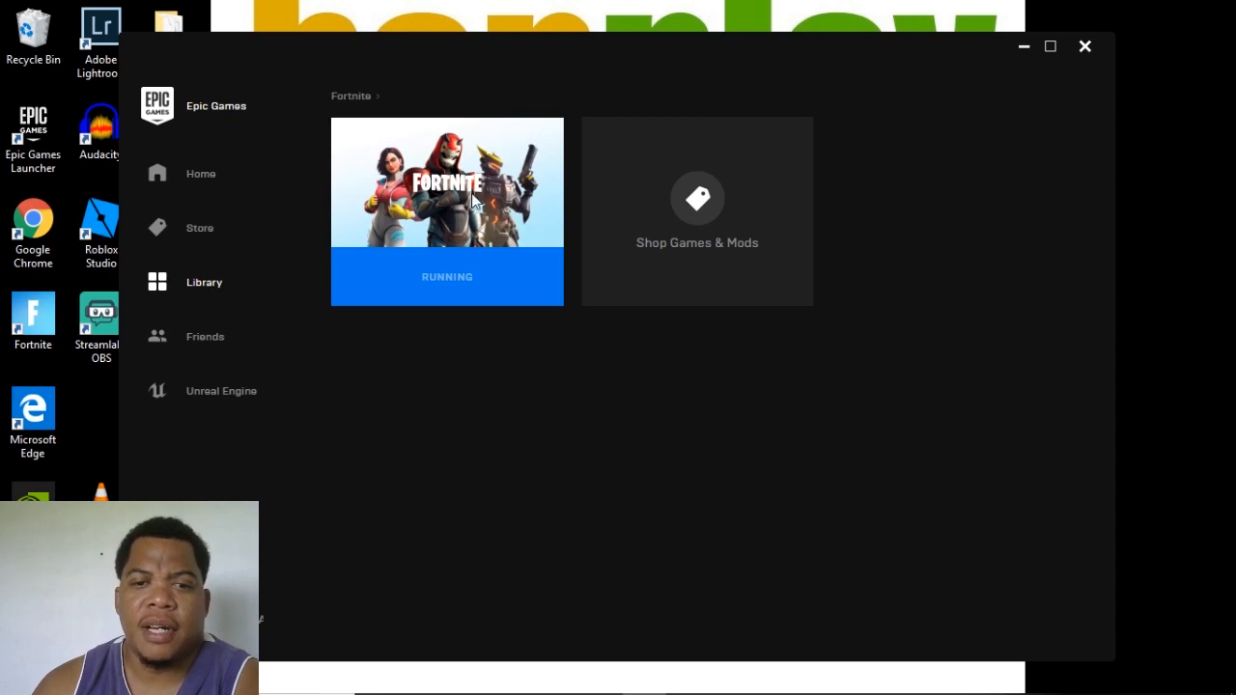
mouse_move(433, 264)
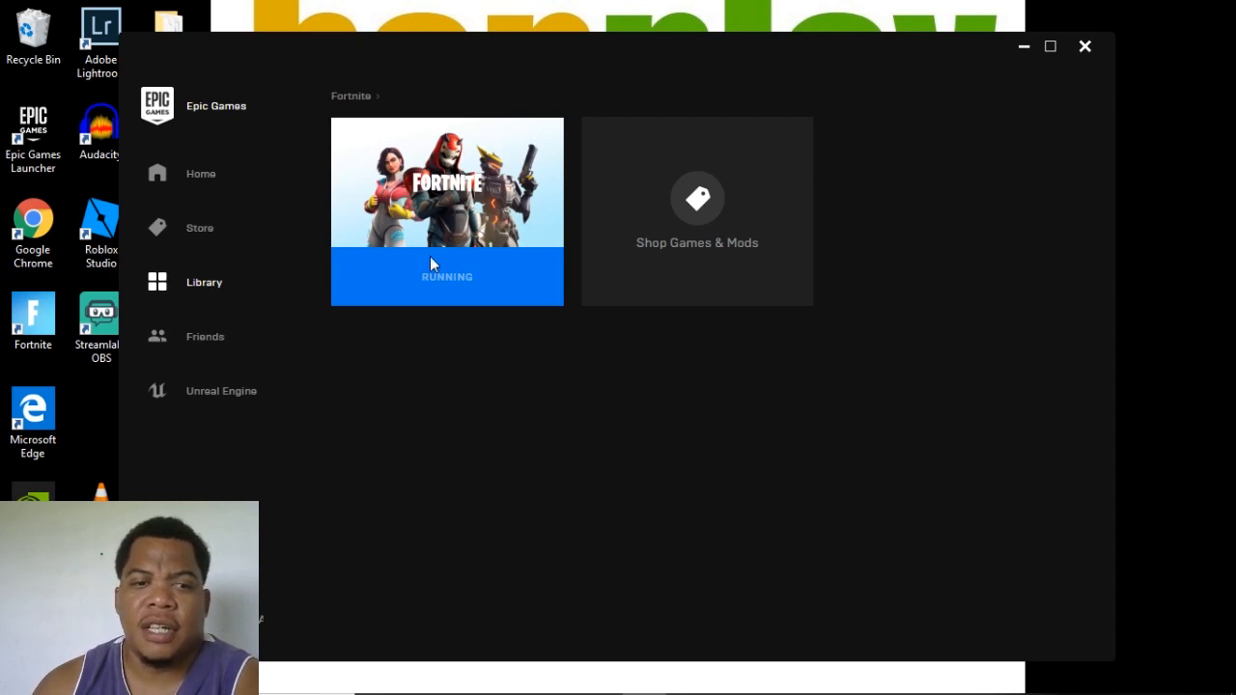
mouse_move(746, 471)
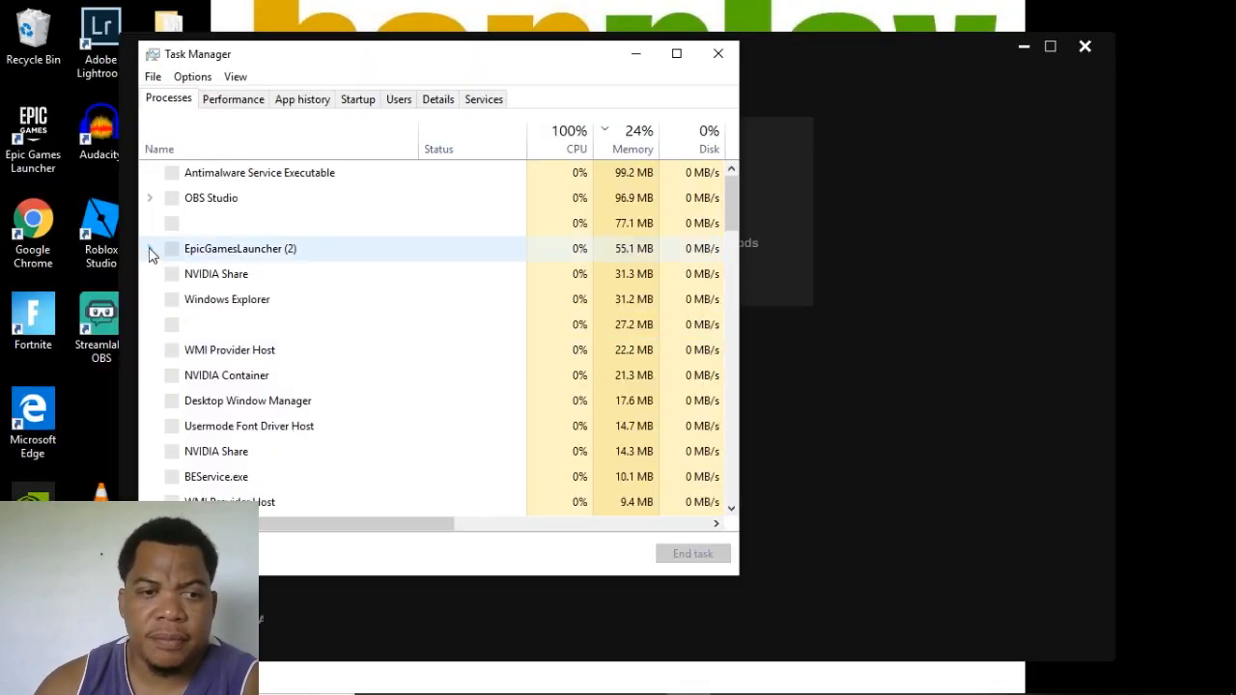
mouse_move(222, 242)
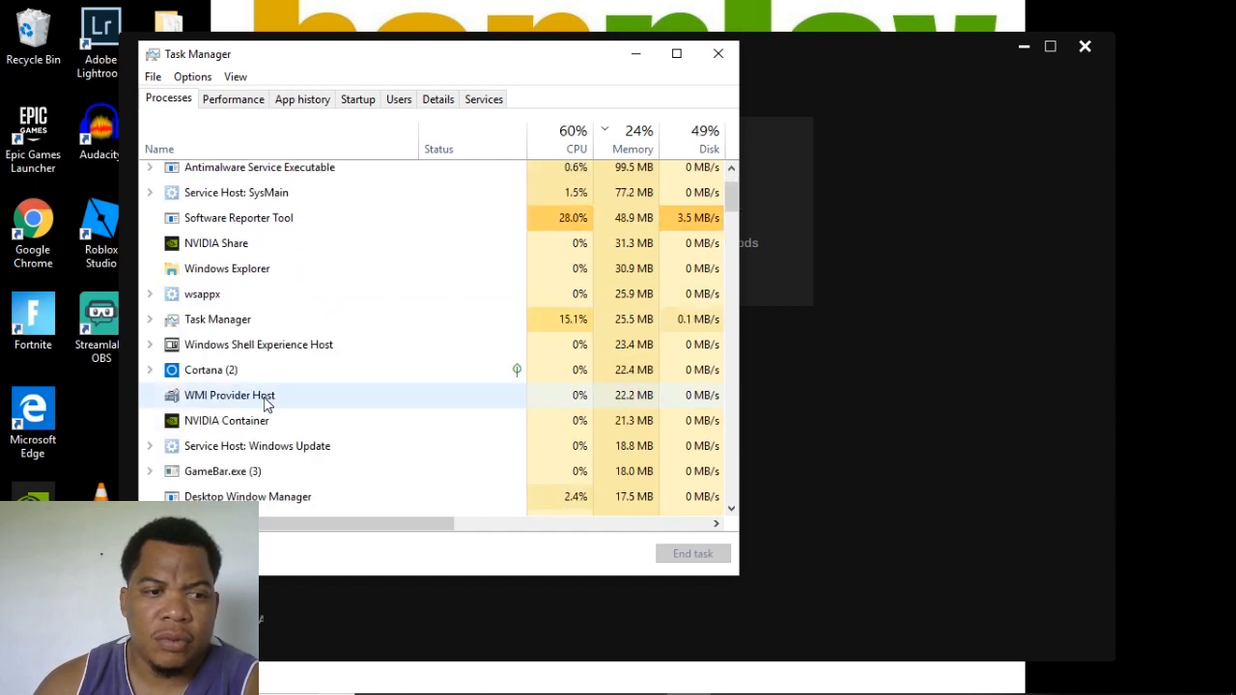
End the Fortnite process in Task Manager and close Task Manager.
click(203, 198)
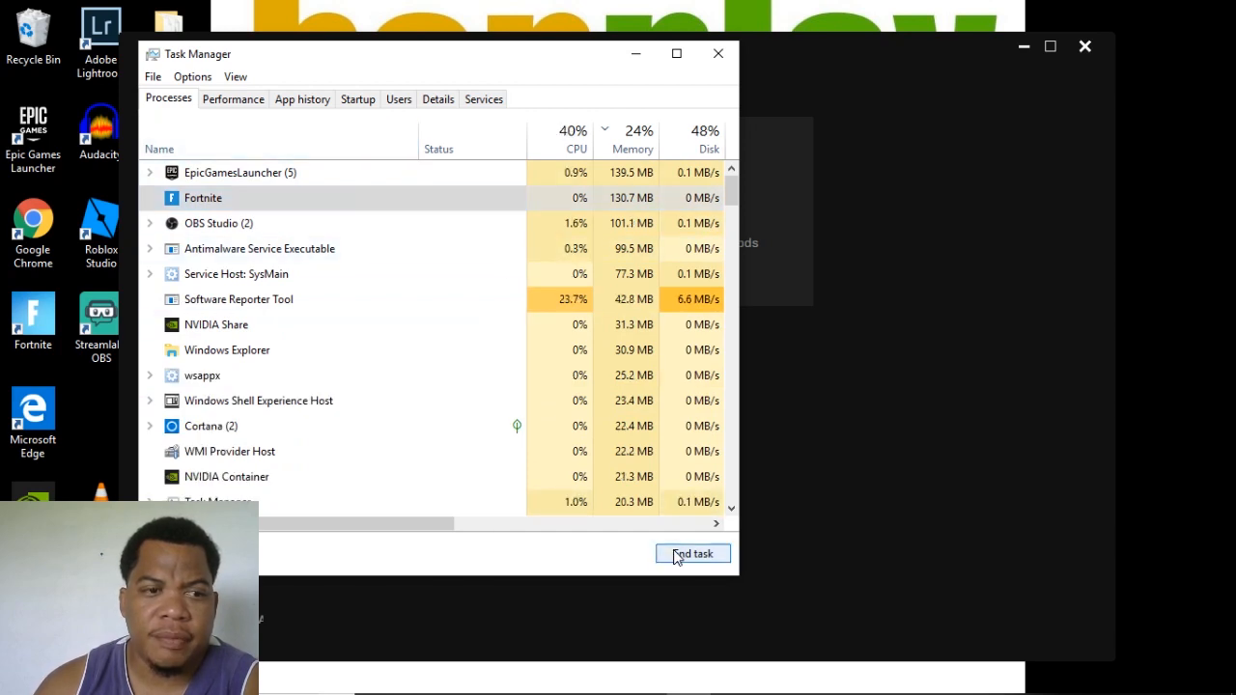
click(693, 553)
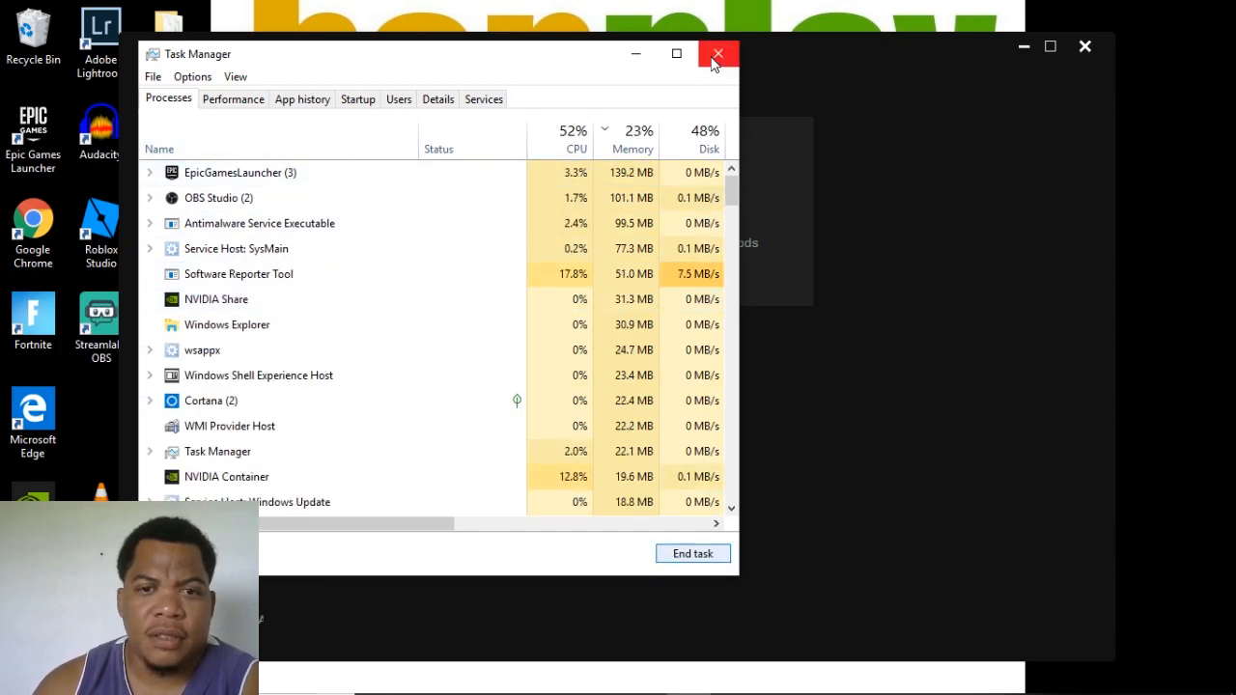
click(718, 54)
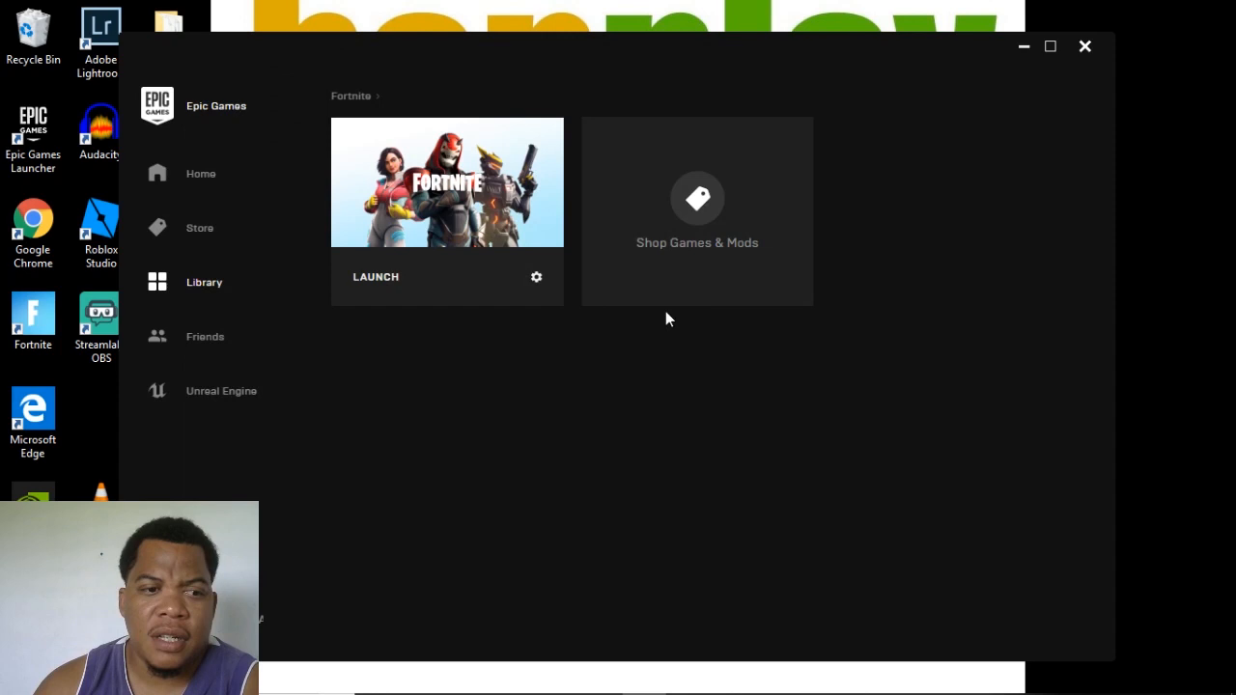
mouse_move(521, 386)
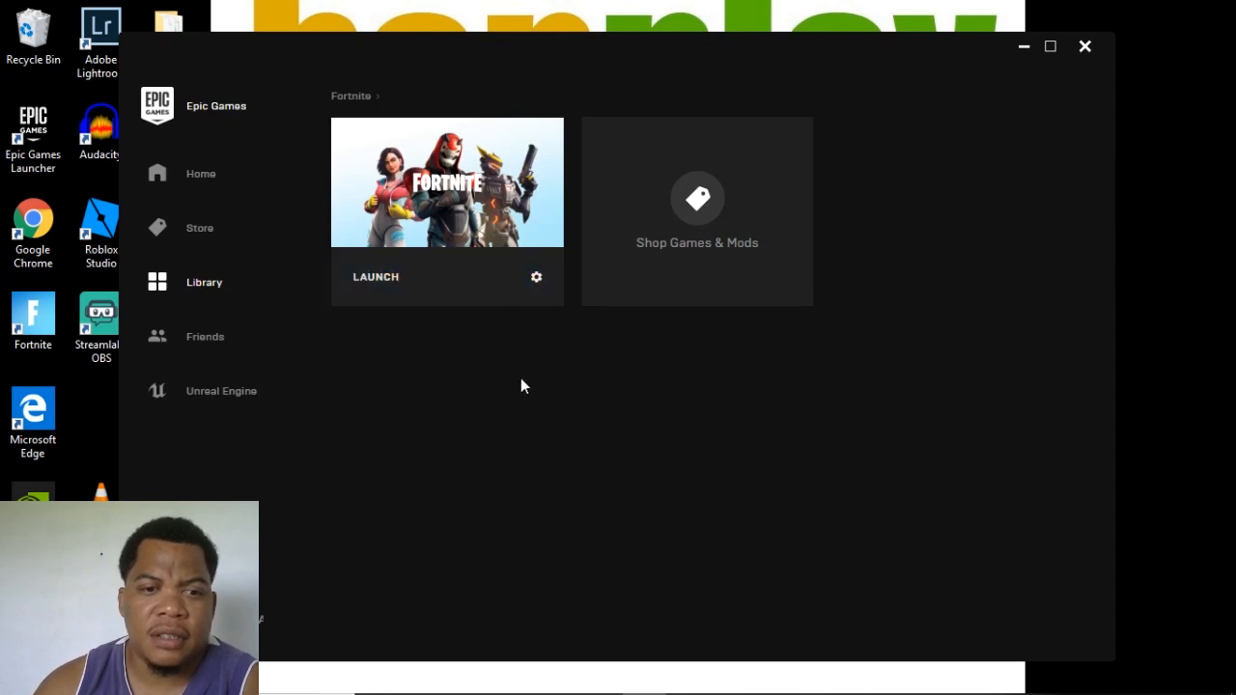
mouse_move(232, 283)
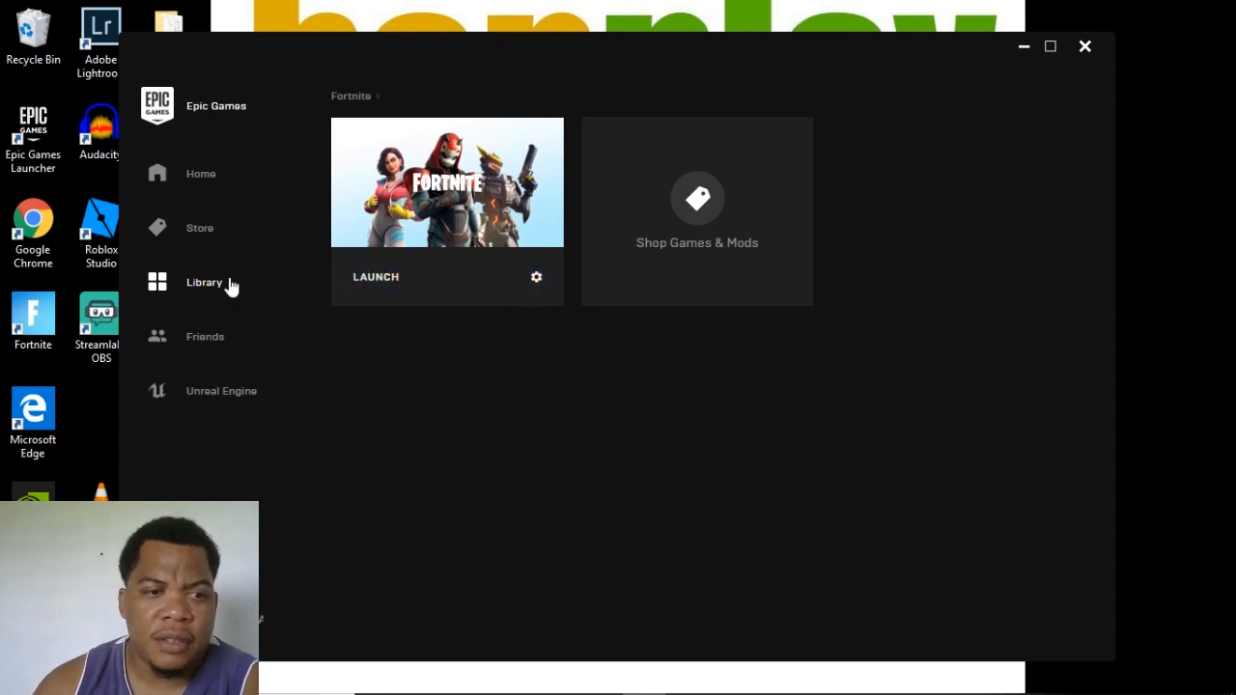
Choose Verify from the Fortnite tile's settings menu to check its game files.
click(536, 277)
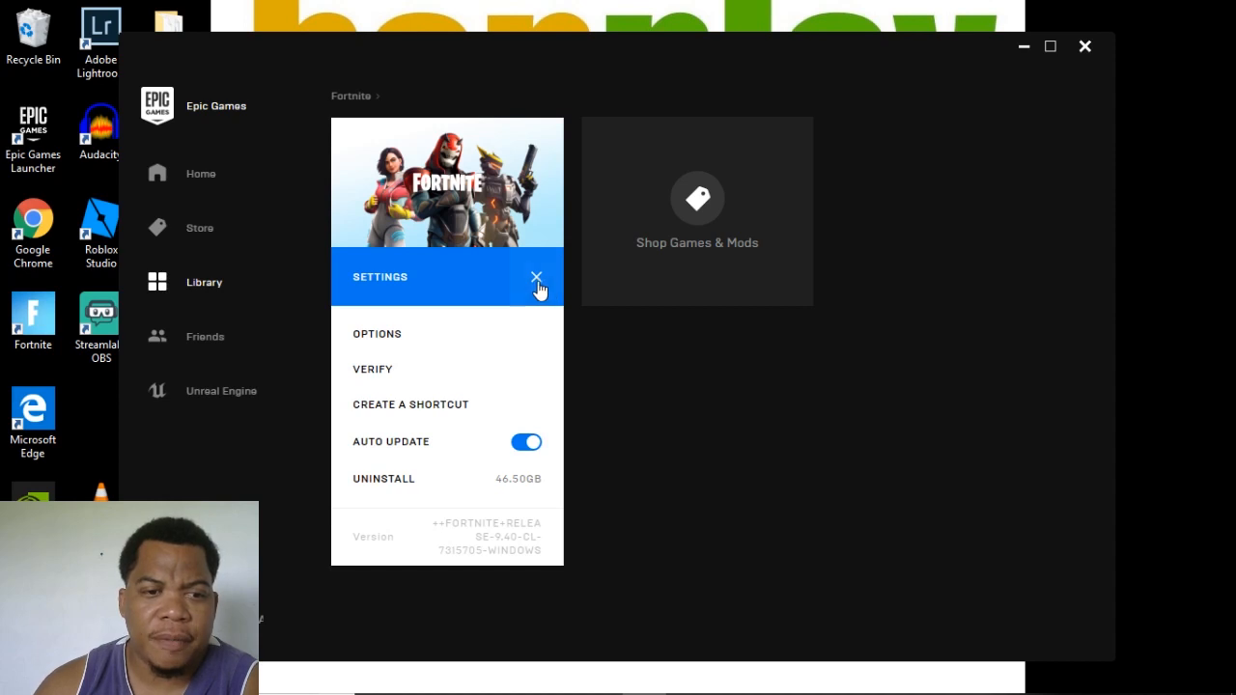
mouse_move(372, 369)
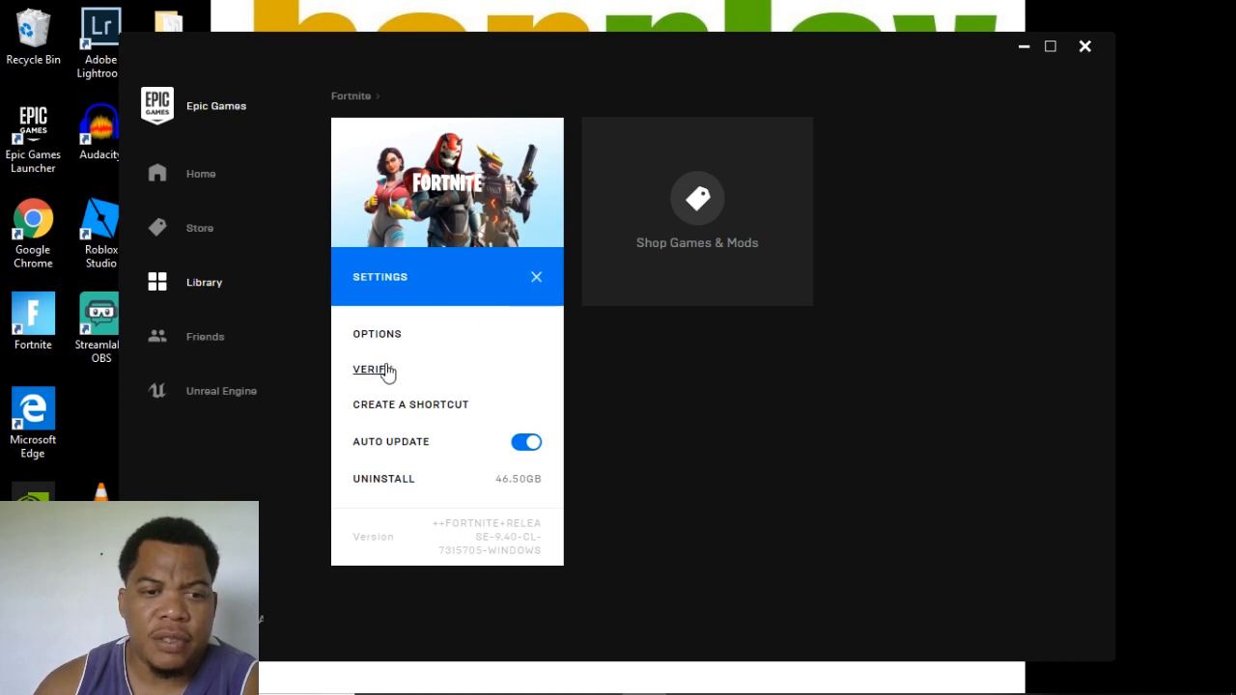
click(536, 277)
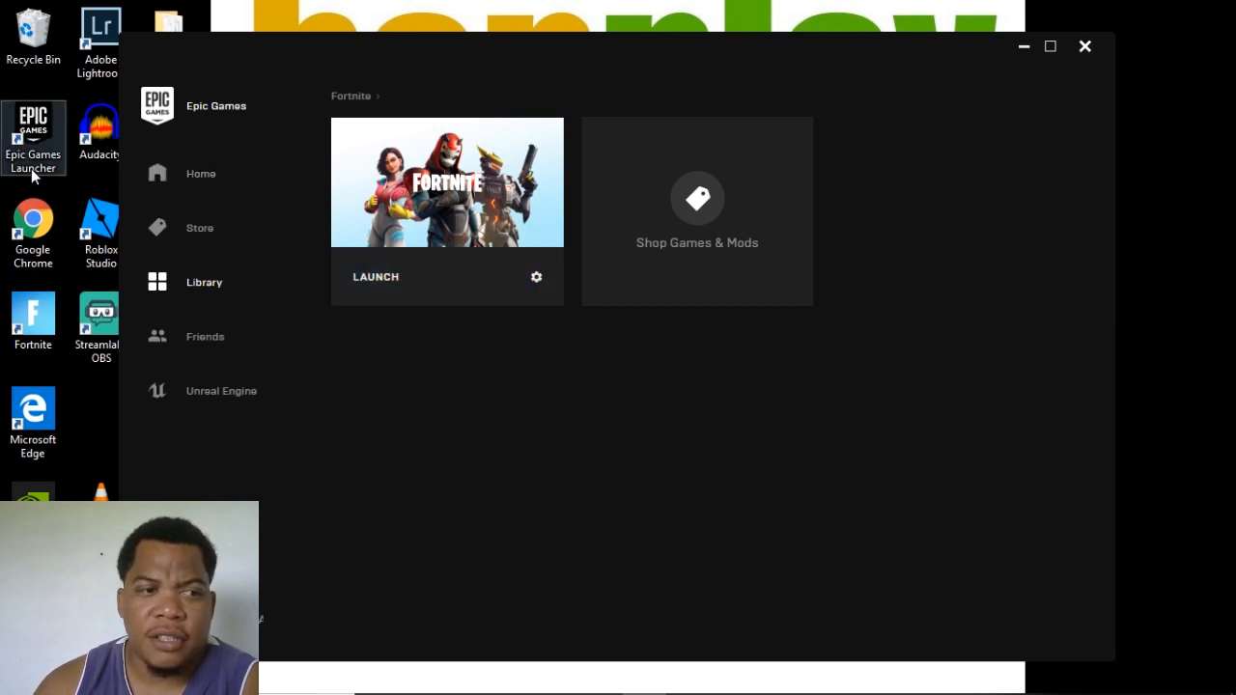
mouse_move(537, 277)
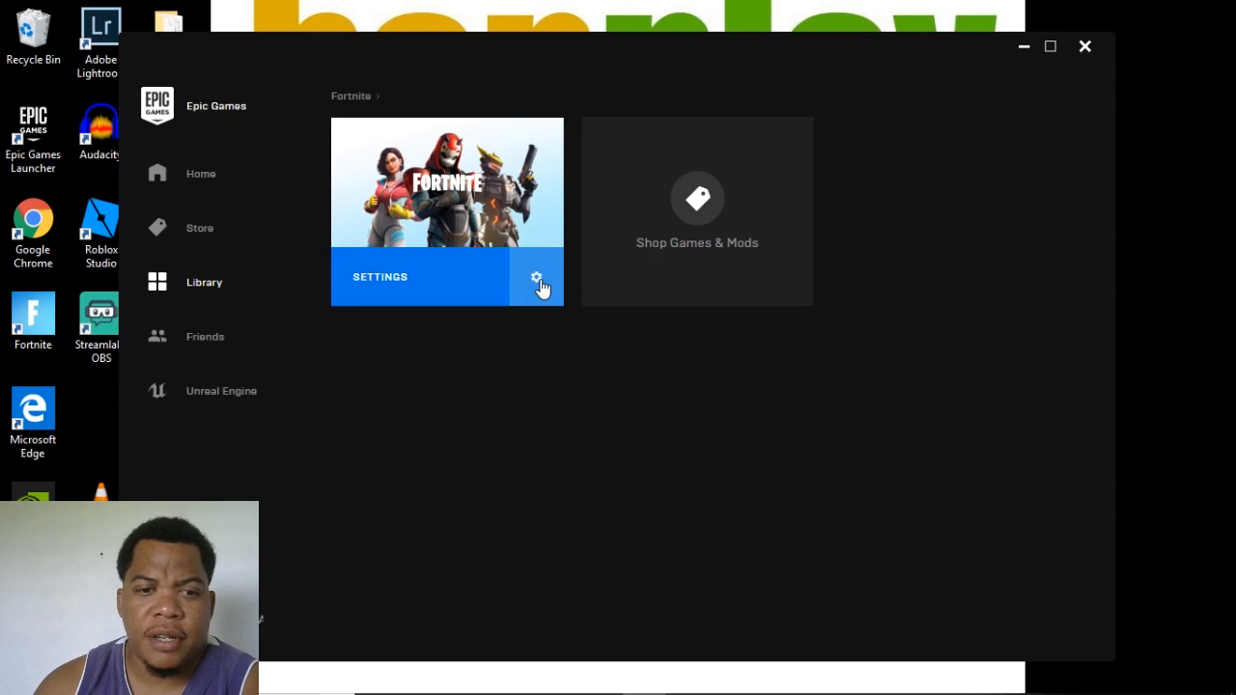
click(537, 277)
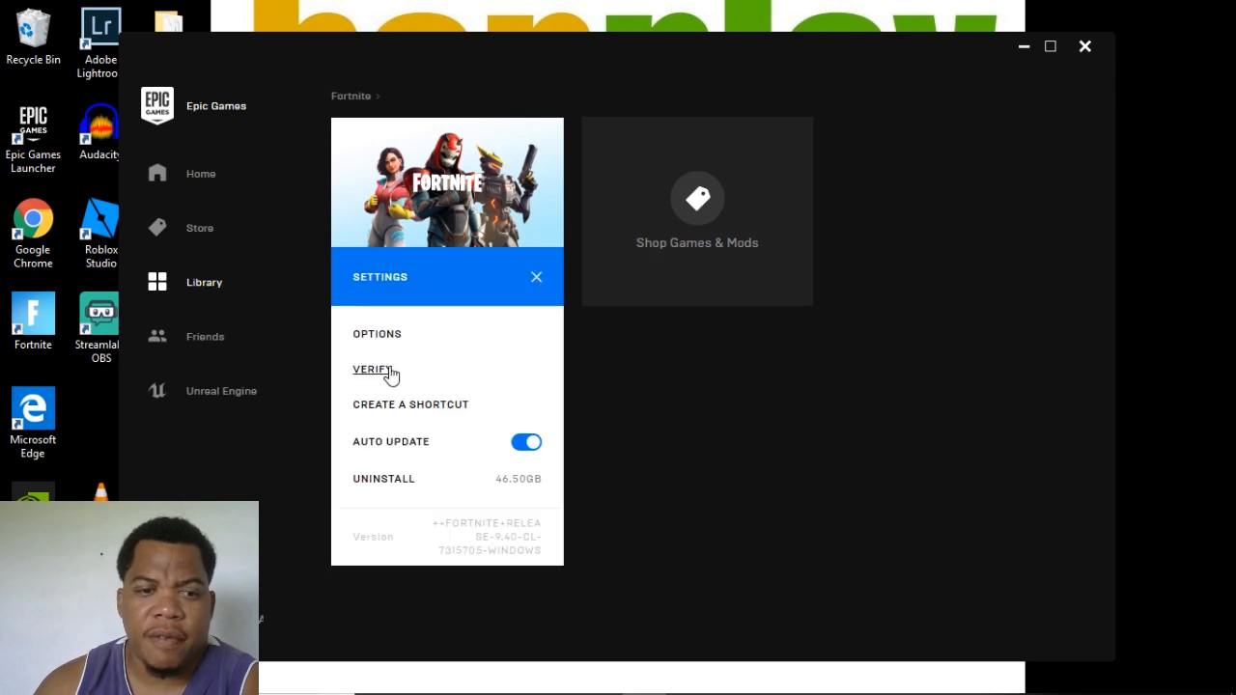
click(367, 370)
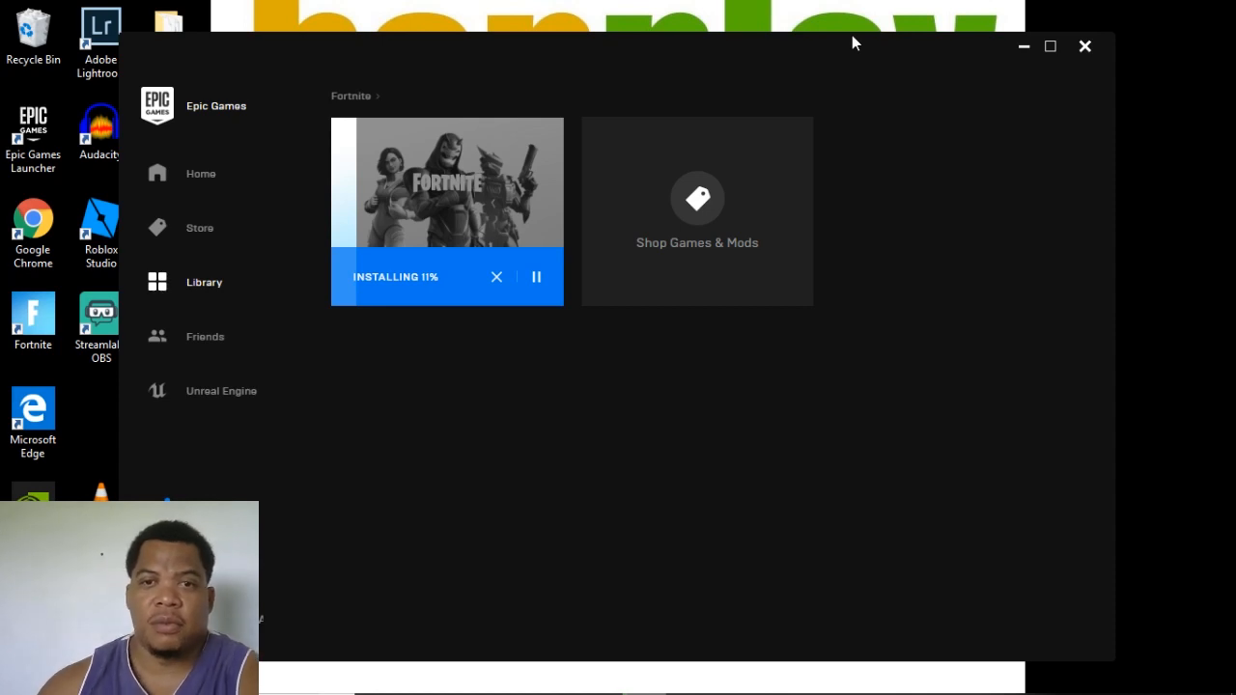
mouse_move(432, 191)
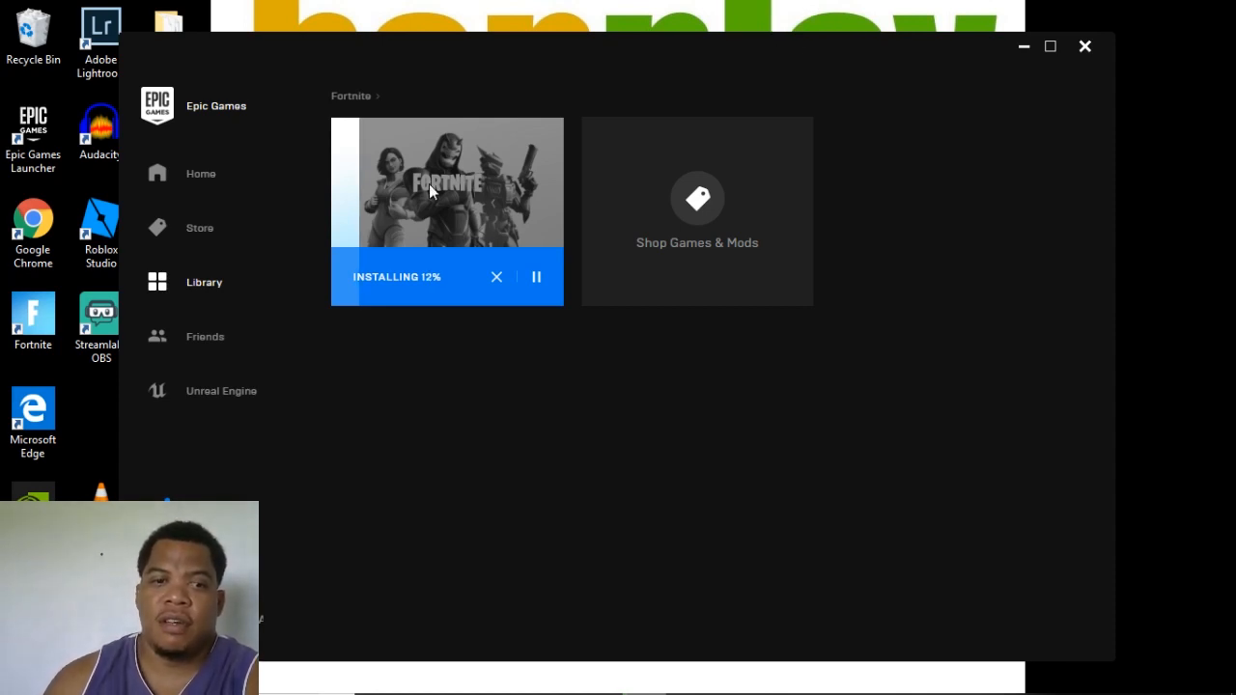
mouse_move(1075, 201)
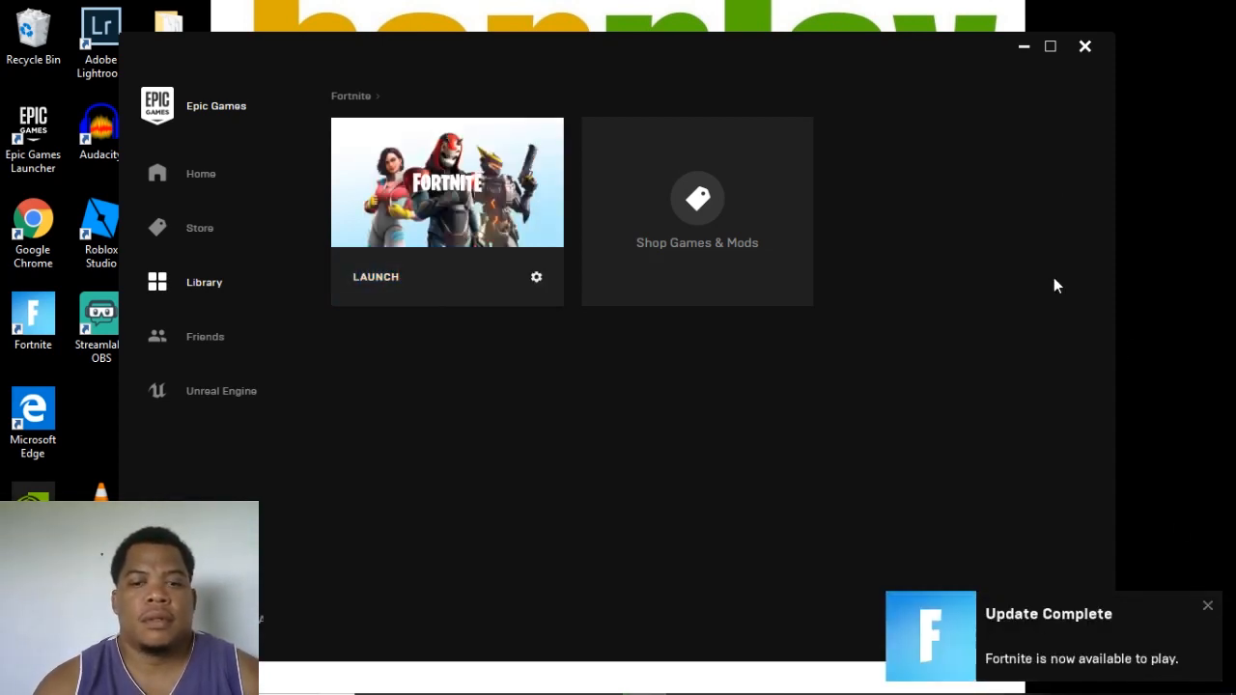
mouse_move(697, 275)
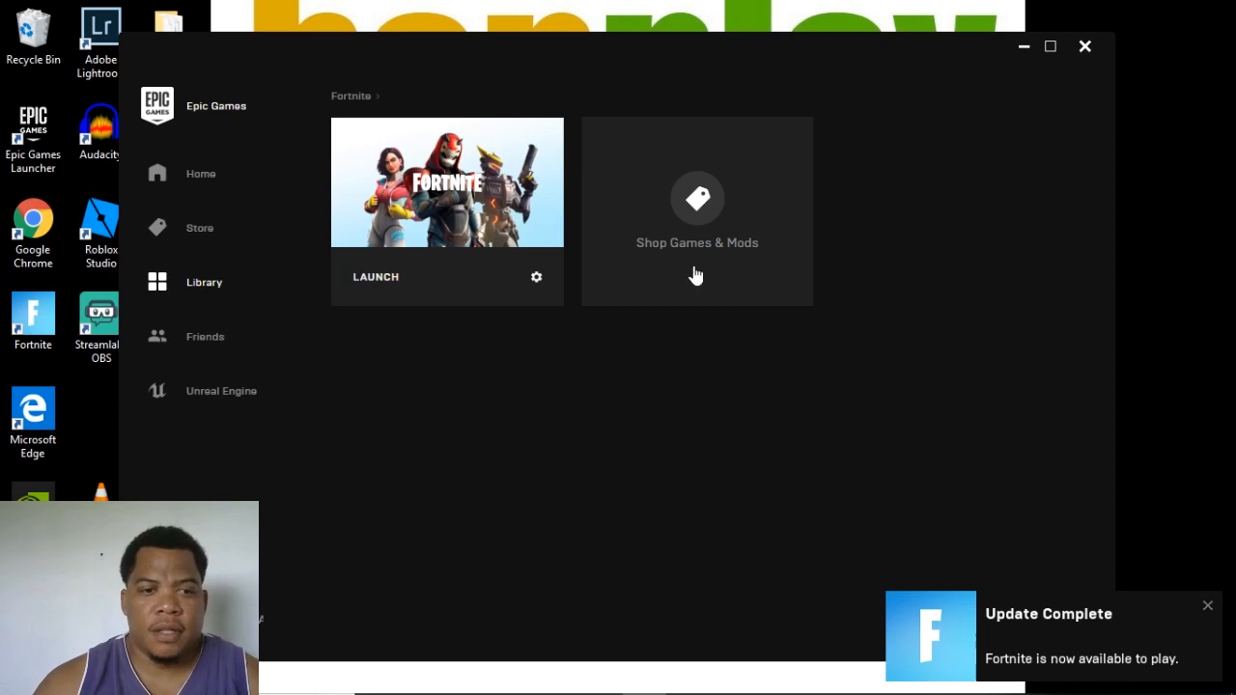
mouse_move(420, 276)
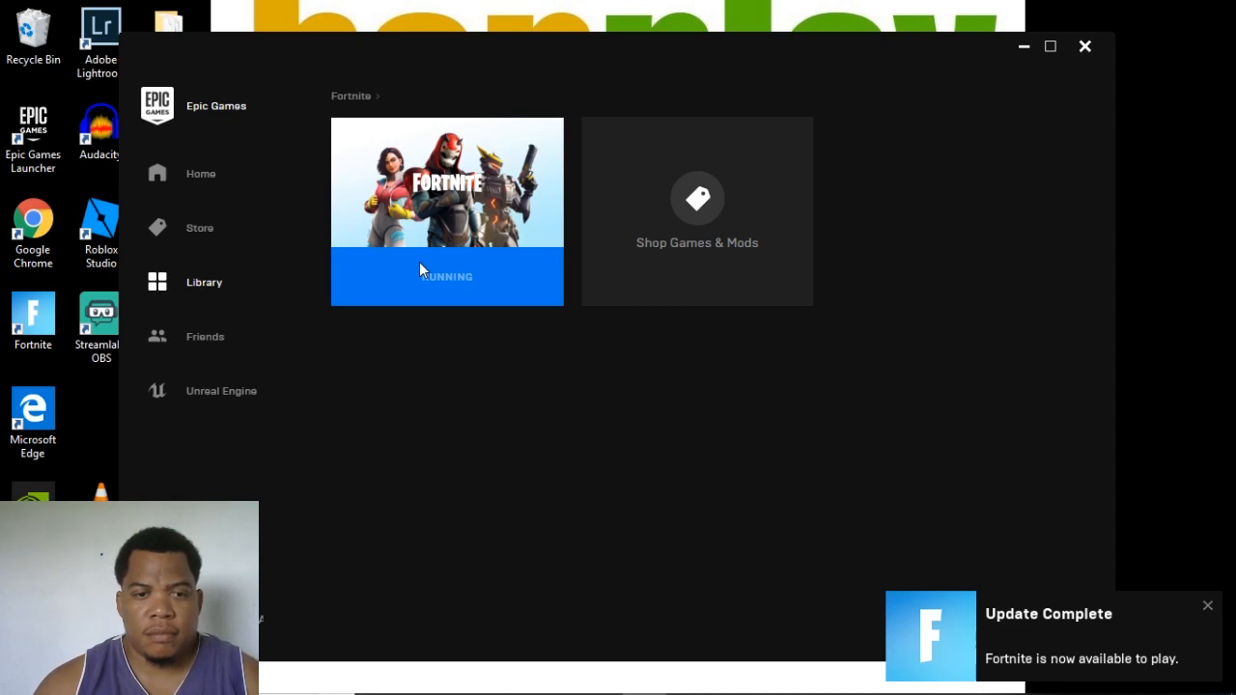
Let the BattlEye Launcher start its service and launch Fortnite.
click(446, 276)
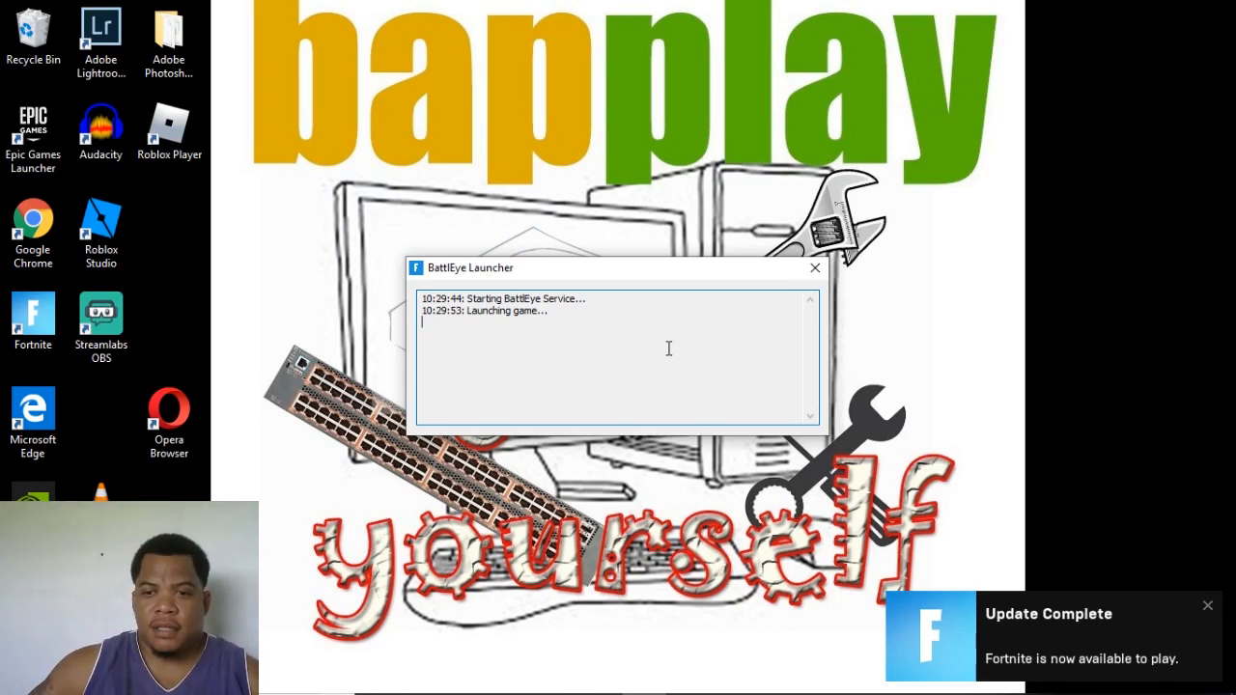
click(815, 268)
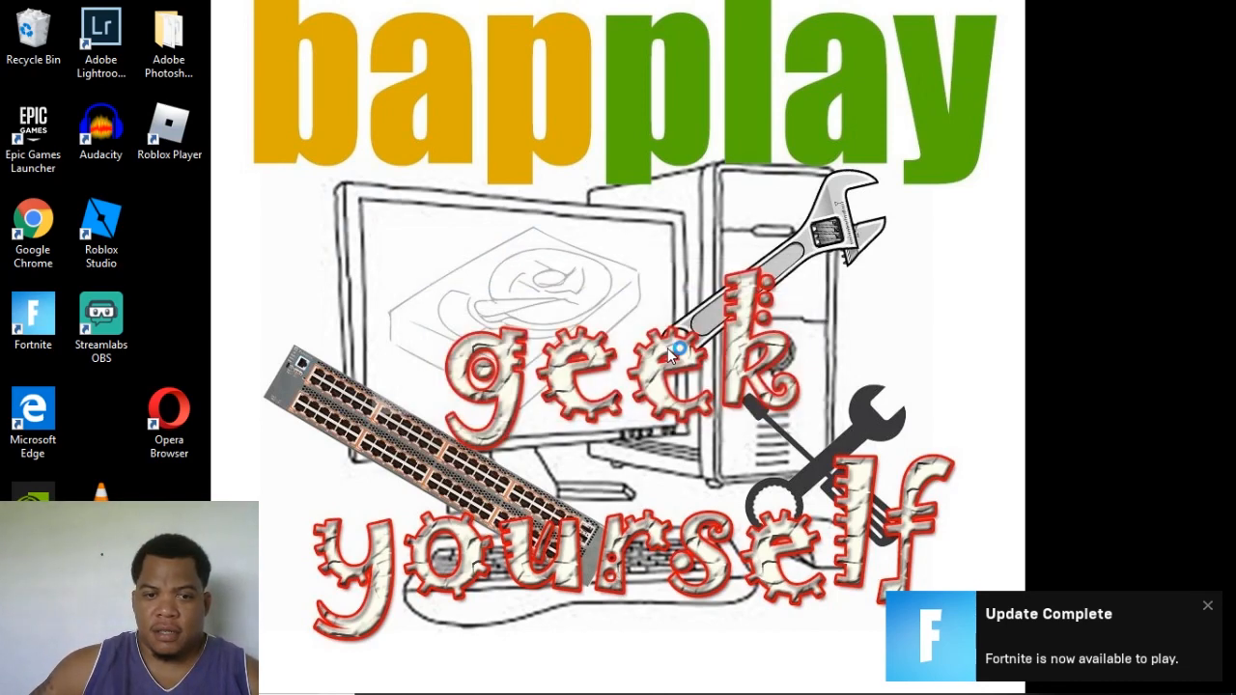